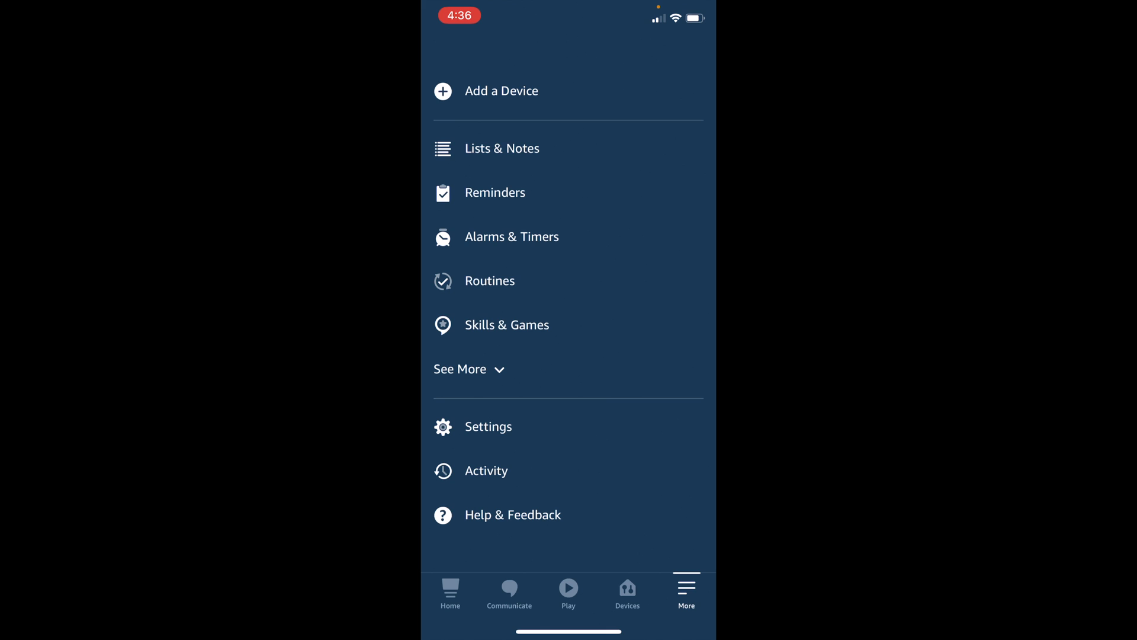
# Search Skills & Games for 'kasa' and enable the TP-LINK Kasa skill with account linking
pyautogui.click(507, 324)
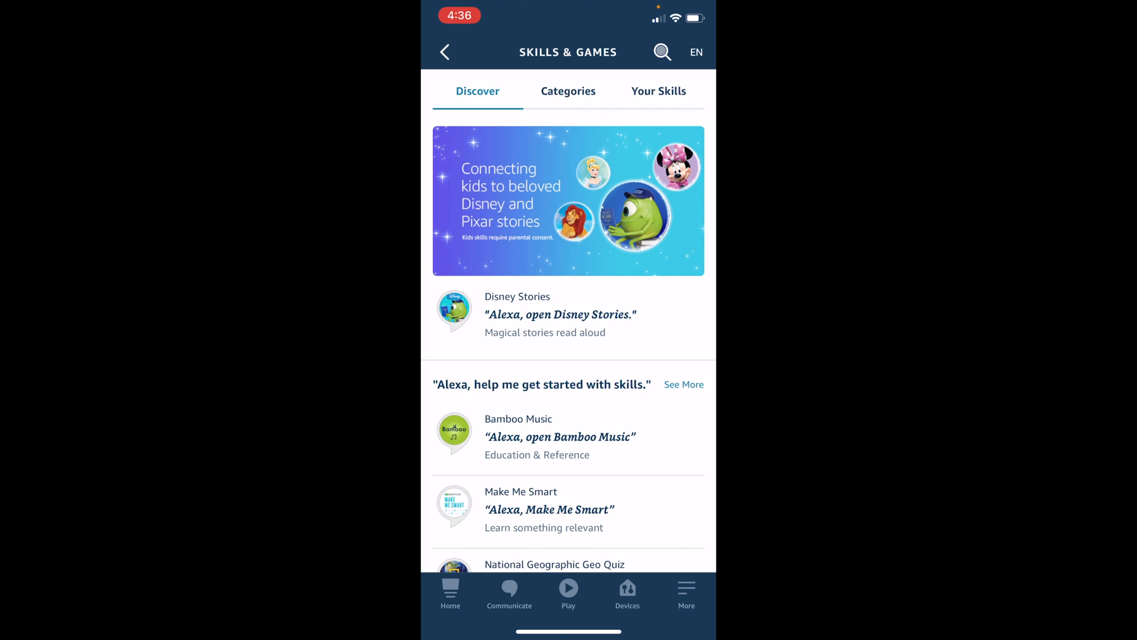
pyautogui.click(661, 51)
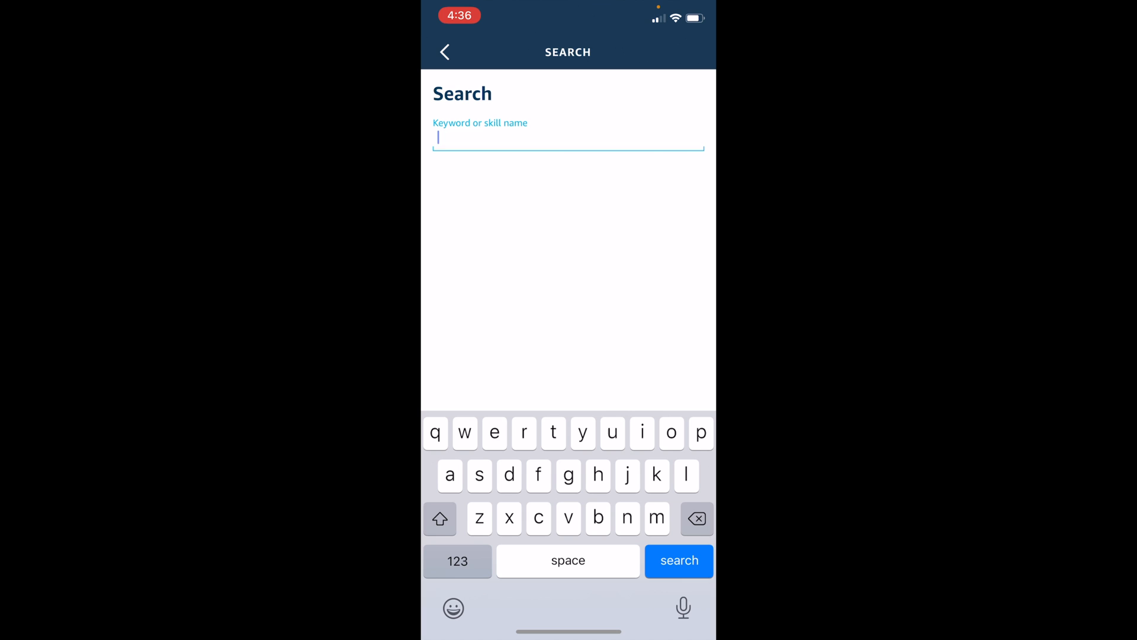
pyautogui.write('kasa')
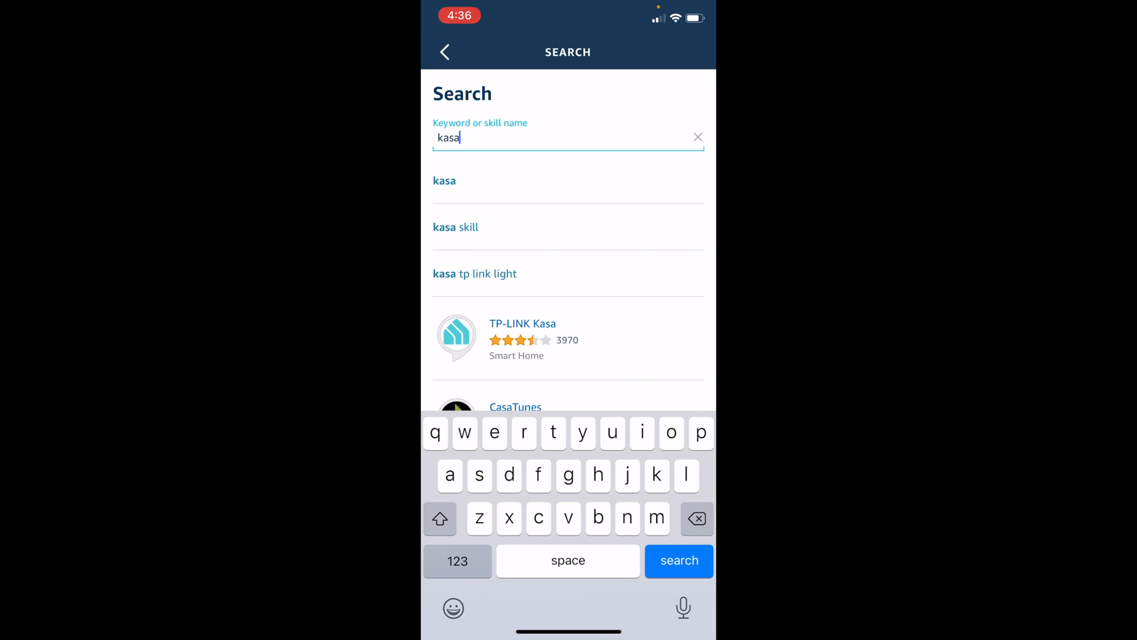
pyautogui.click(523, 324)
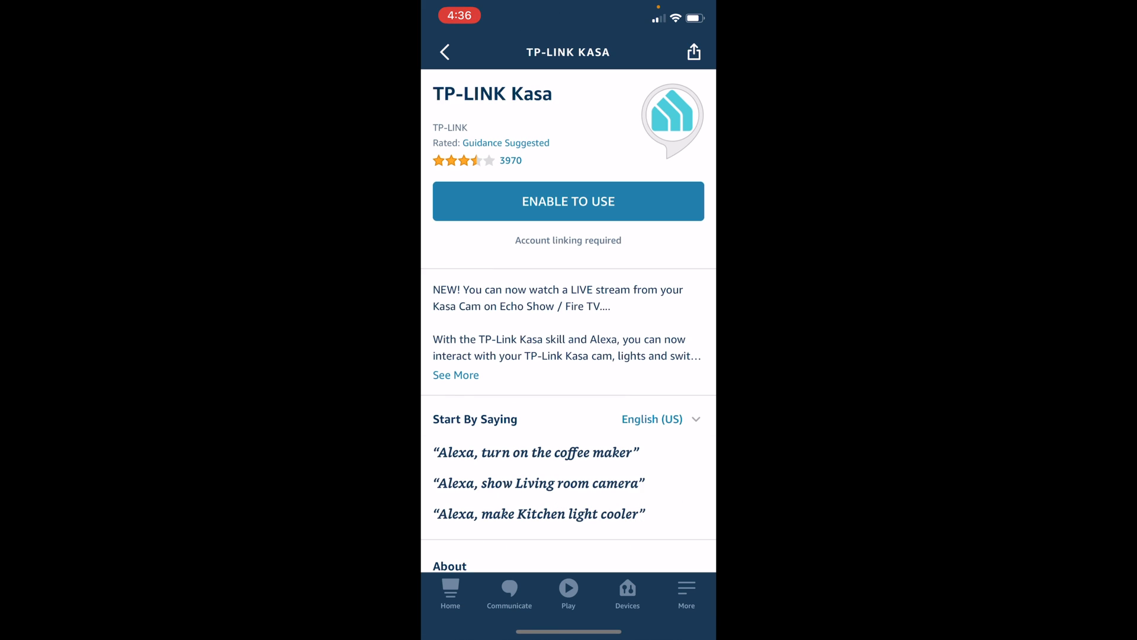
pyautogui.click(568, 200)
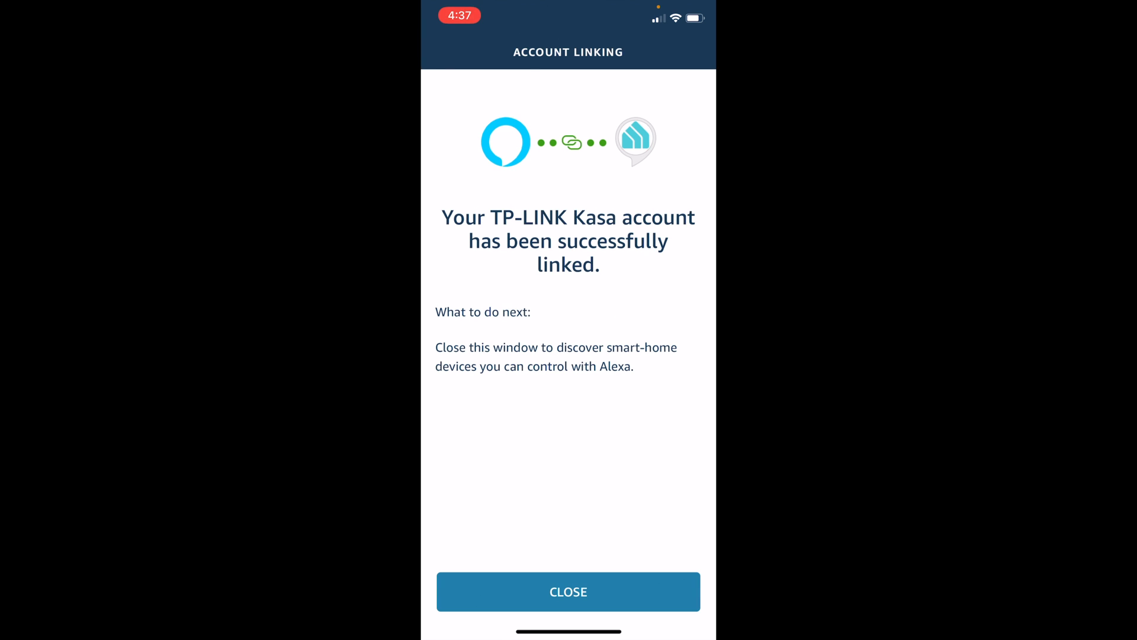
# Close the successful Account Linking confirmation screen
pyautogui.click(568, 591)
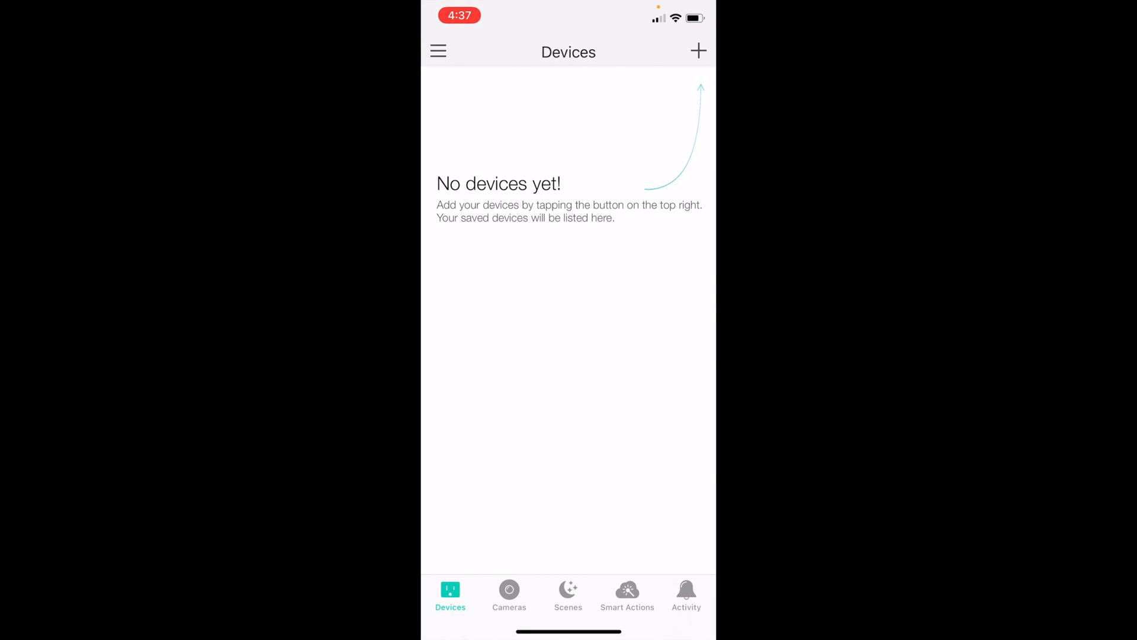
# Add a new Kasa device under Smart Plugs, pick the plug model, and confirm power-up
pyautogui.click(697, 50)
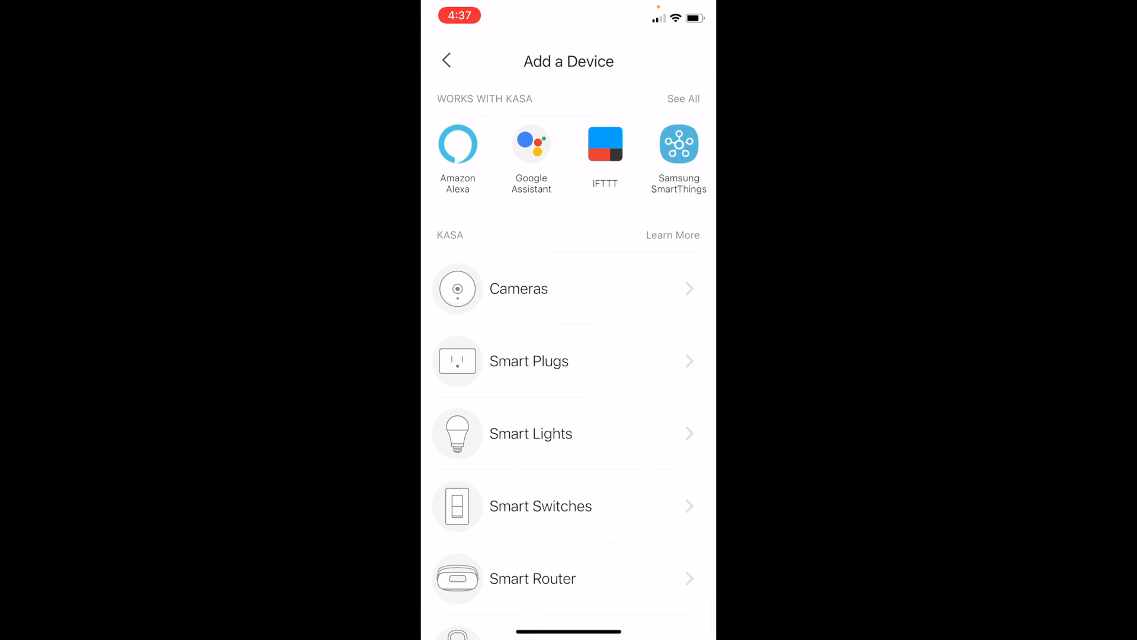
pyautogui.click(529, 361)
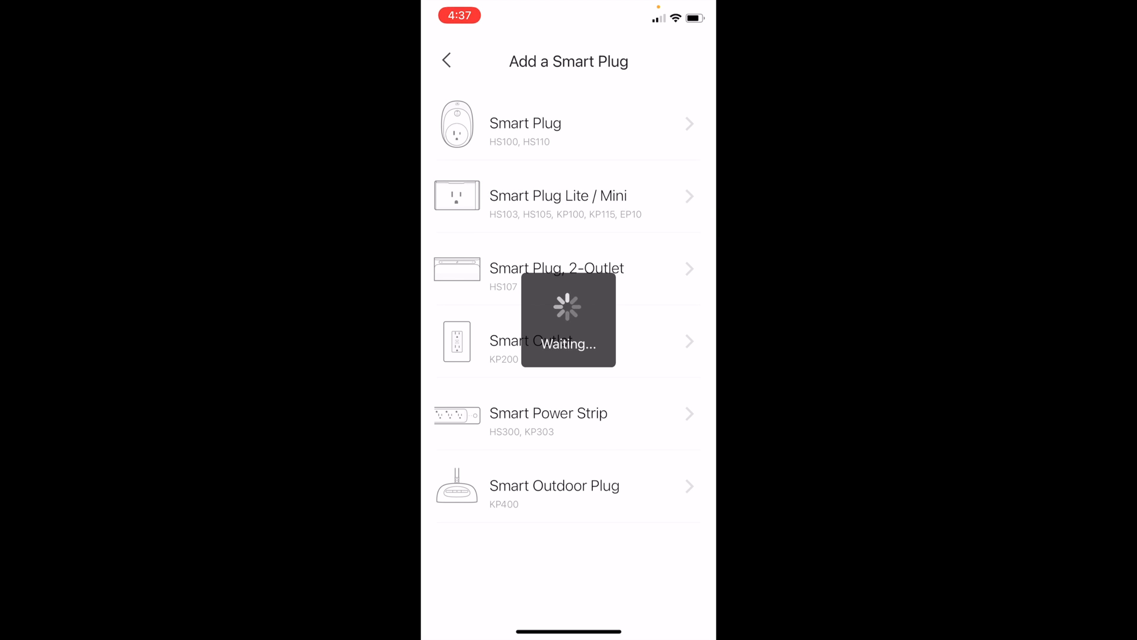
pyautogui.click(525, 122)
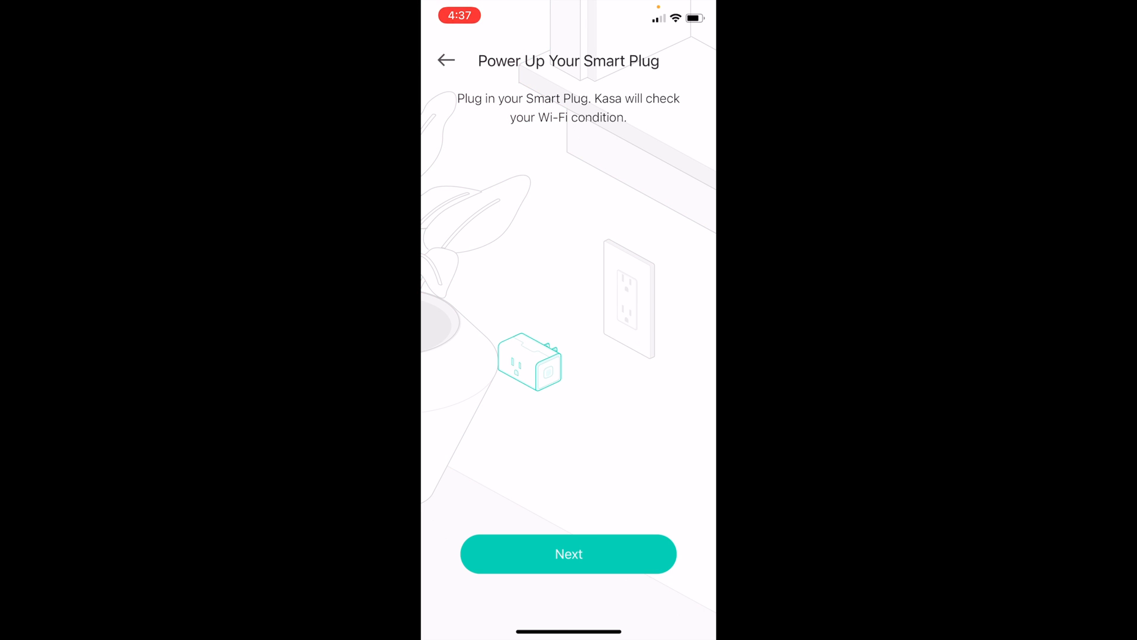
pyautogui.click(569, 553)
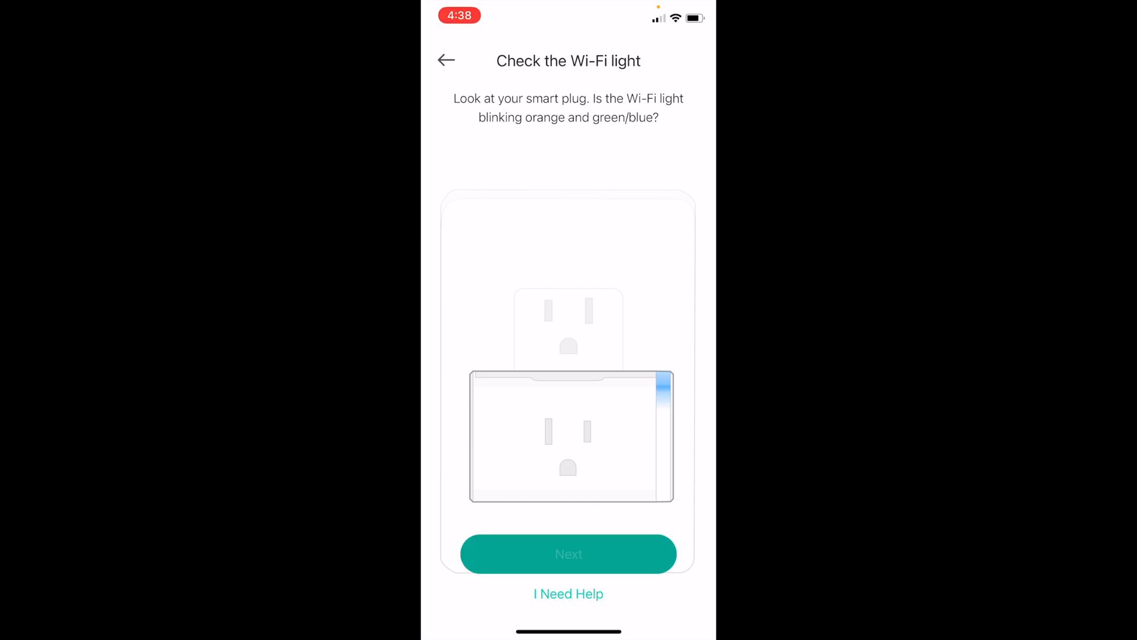
# Confirm the smart plug's Wi-Fi light is blinking
pyautogui.click(569, 553)
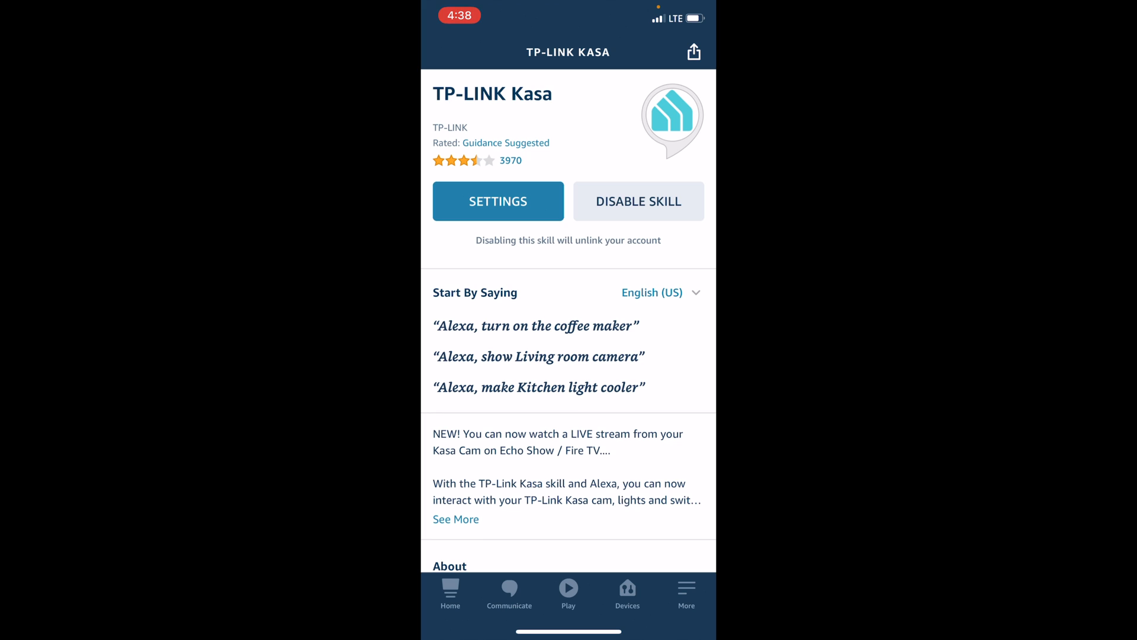
# From Devices, add a new Kasa-brand device and start Discover Devices
pyautogui.click(627, 591)
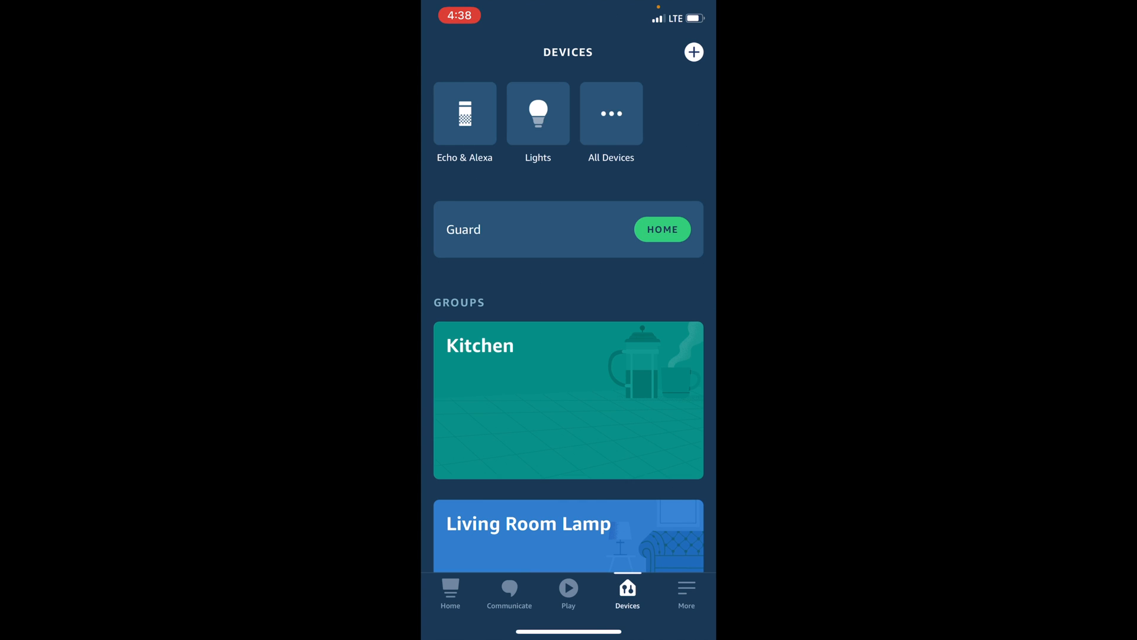
pyautogui.click(692, 52)
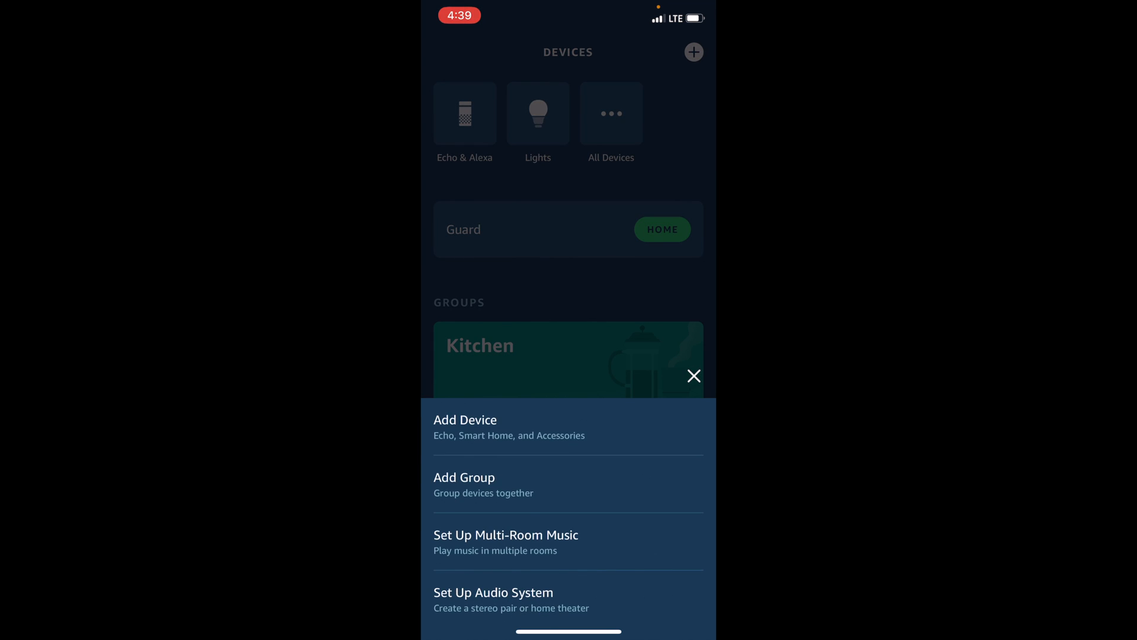
pyautogui.click(465, 426)
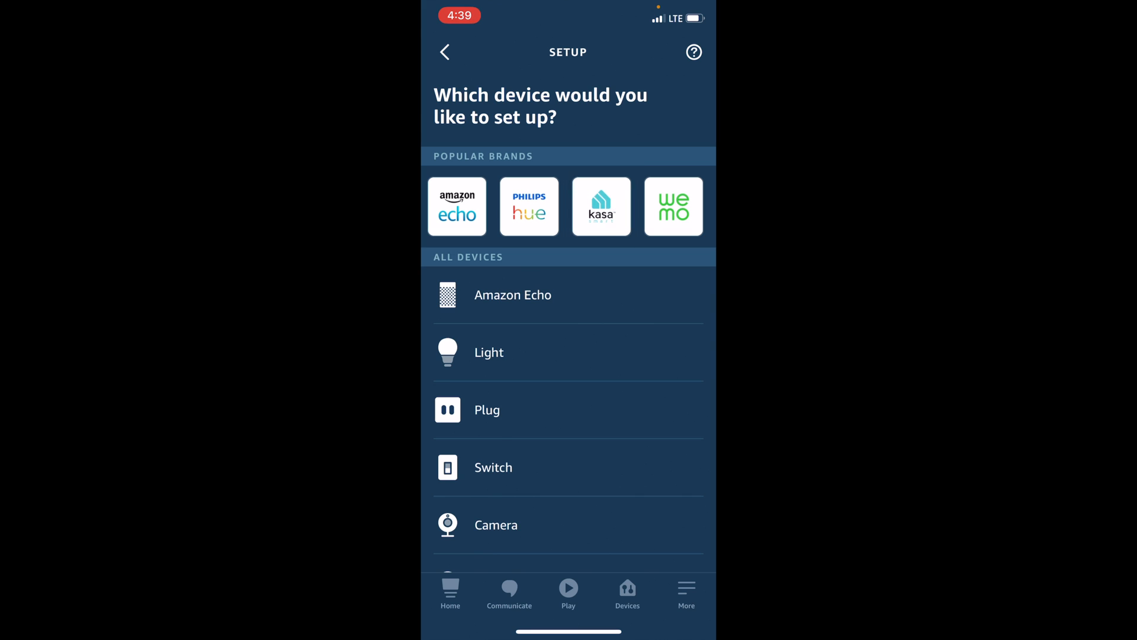
pyautogui.click(600, 206)
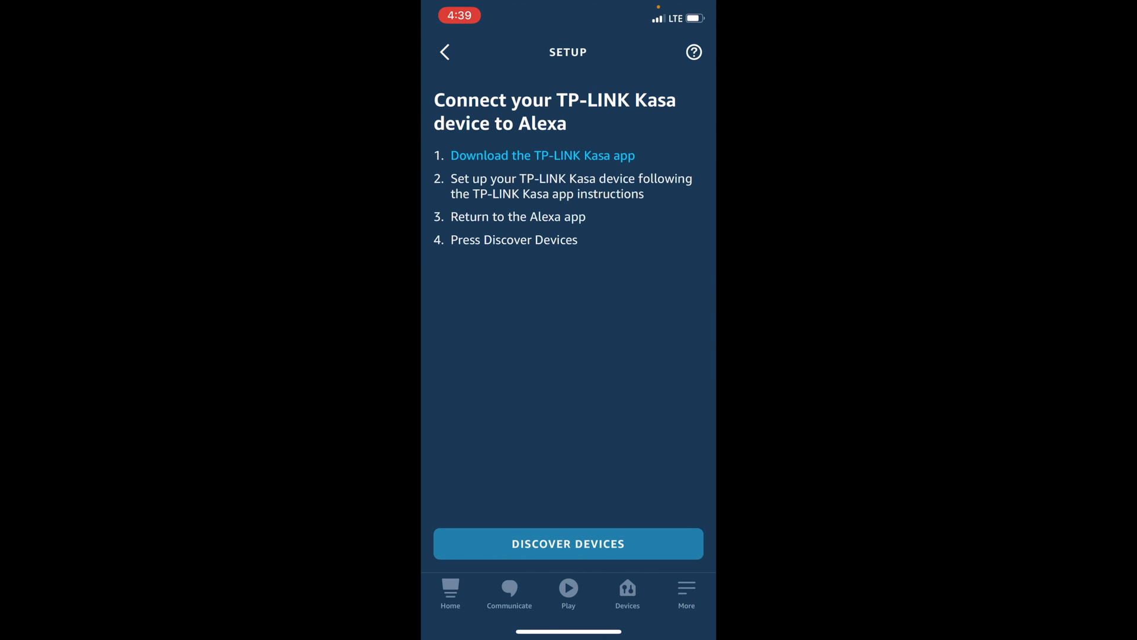
pyautogui.click(567, 543)
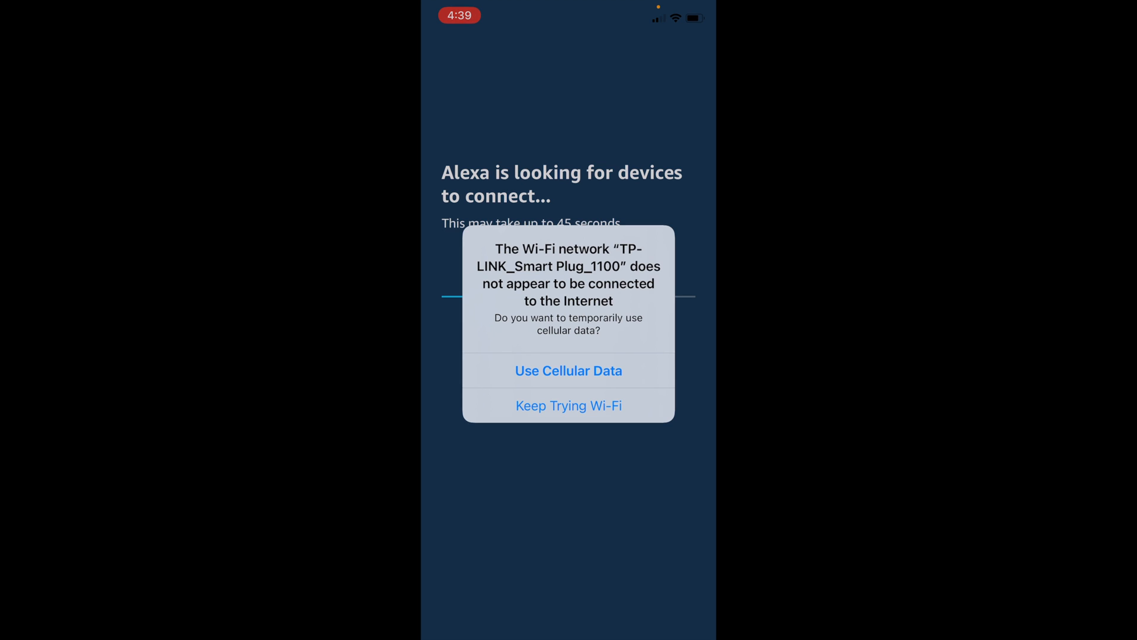
# Answer the alert that the smart plug's Wi-Fi network has no internet
pyautogui.click(568, 371)
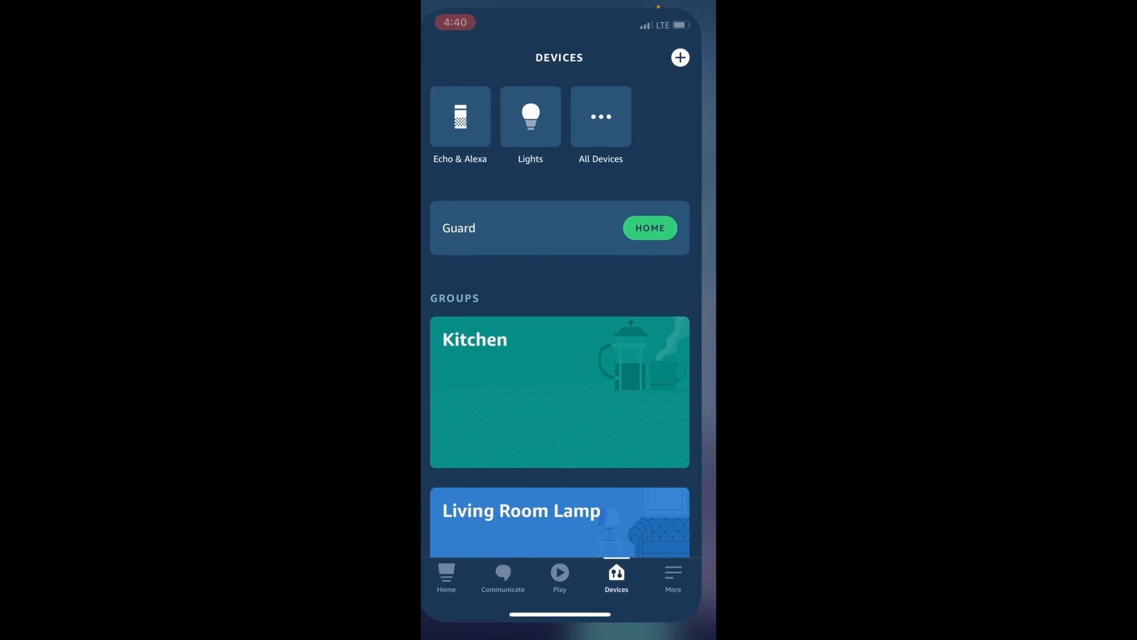
# Back in Kasa setup, select the home Wi-Fi network and enter its password
pyautogui.click(679, 58)
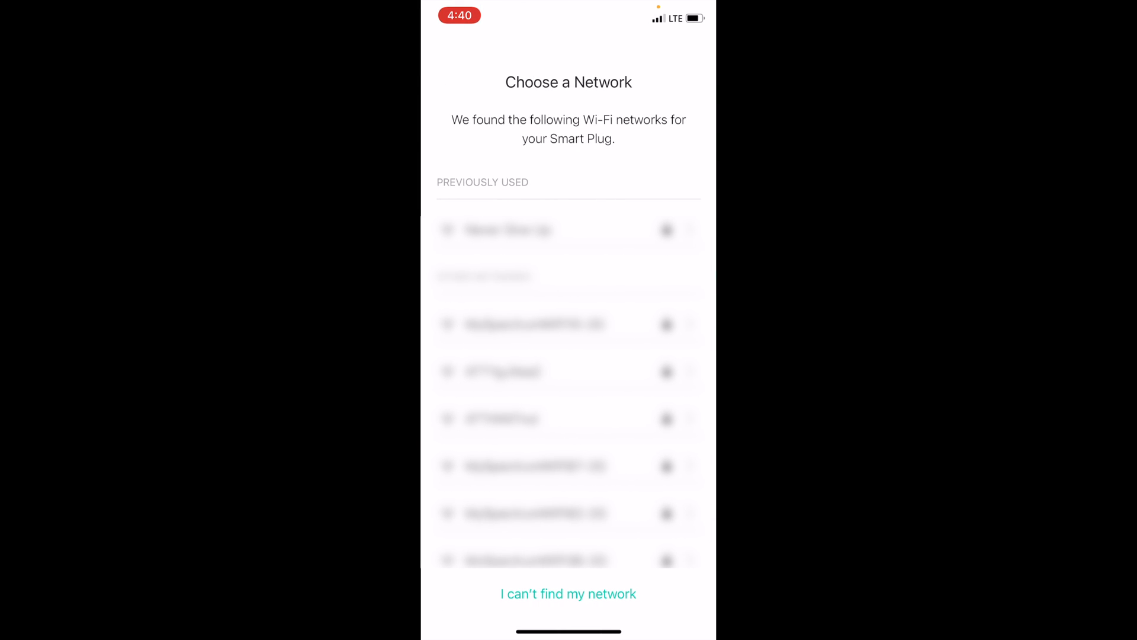
pyautogui.click(535, 418)
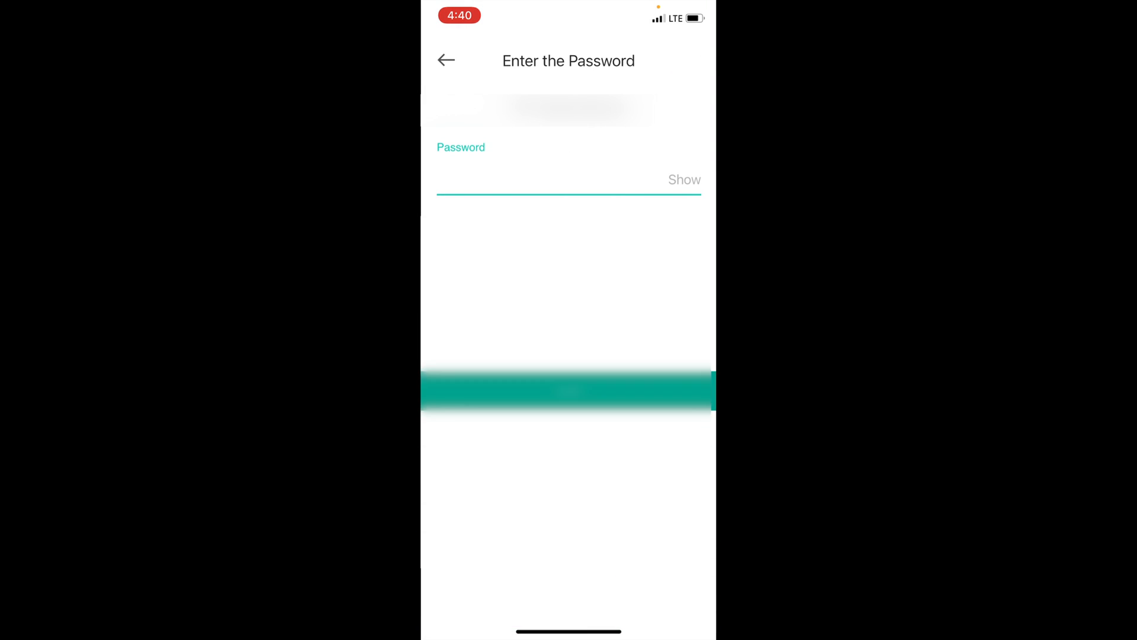
pyautogui.click(568, 391)
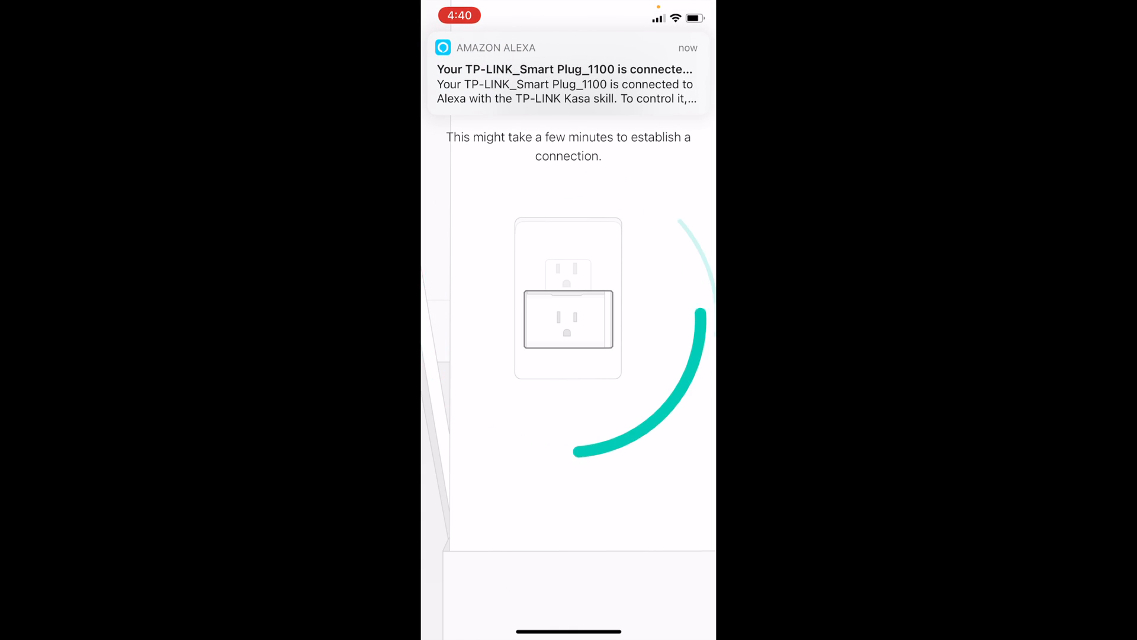
# Name the plug 'Living Room Lamp' and save it with the floor lamp icon
pyautogui.click(567, 254)
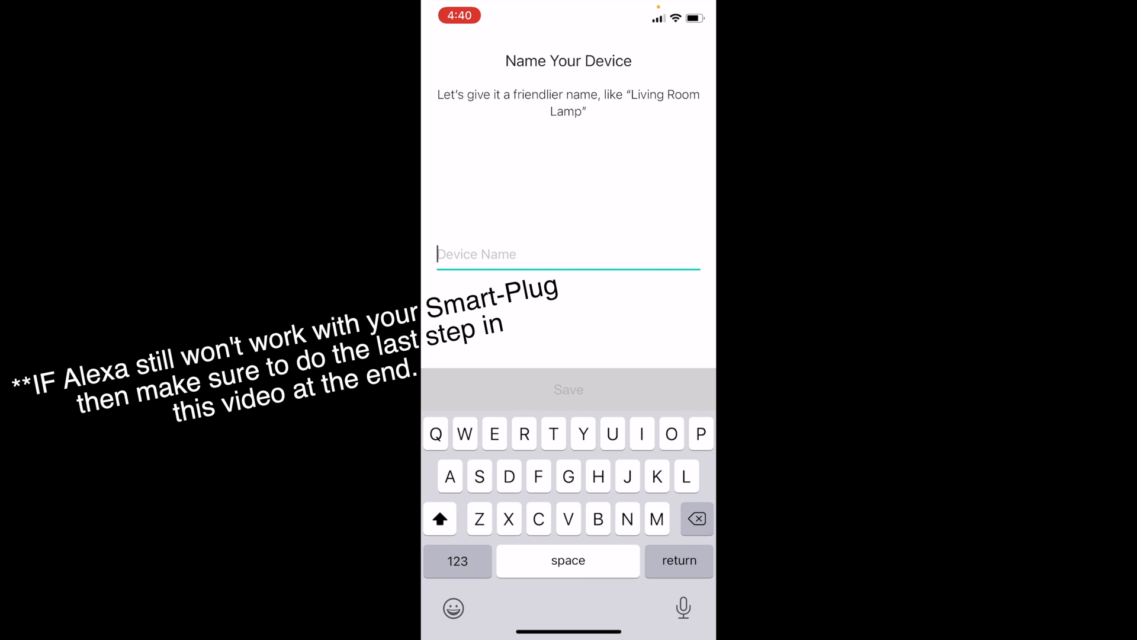
pyautogui.write('Livijg')
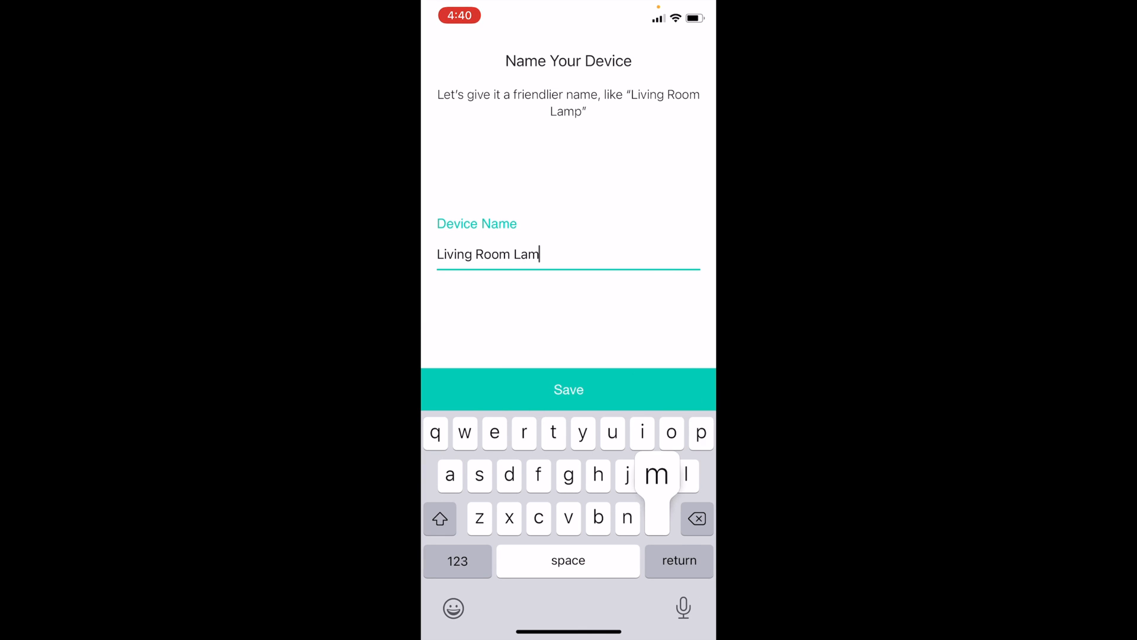
pyautogui.click(569, 390)
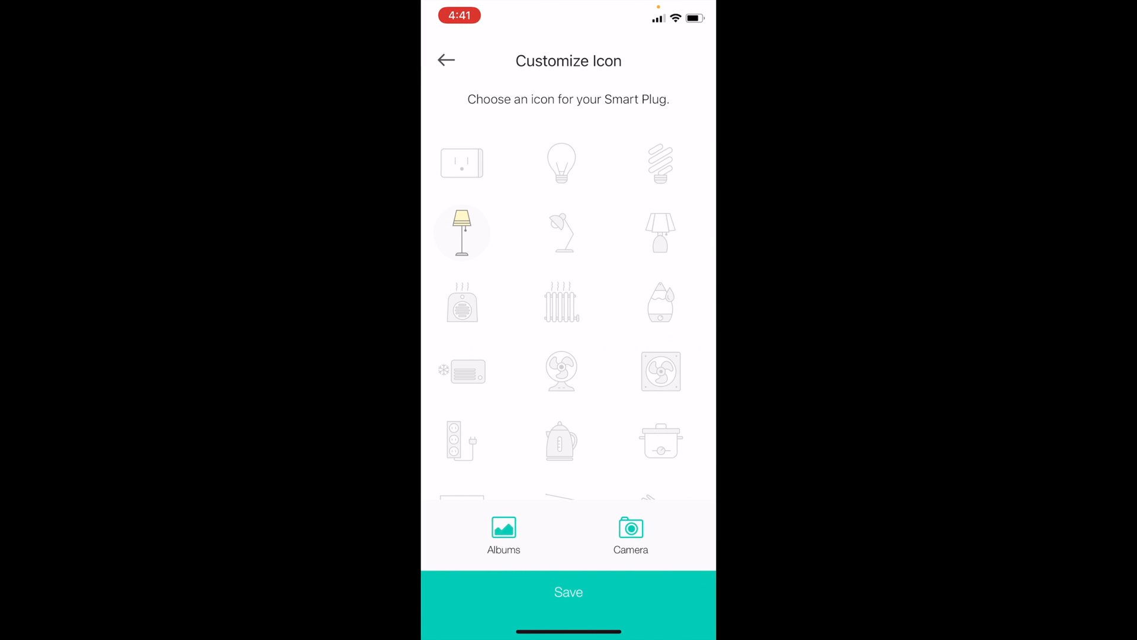
pyautogui.click(568, 592)
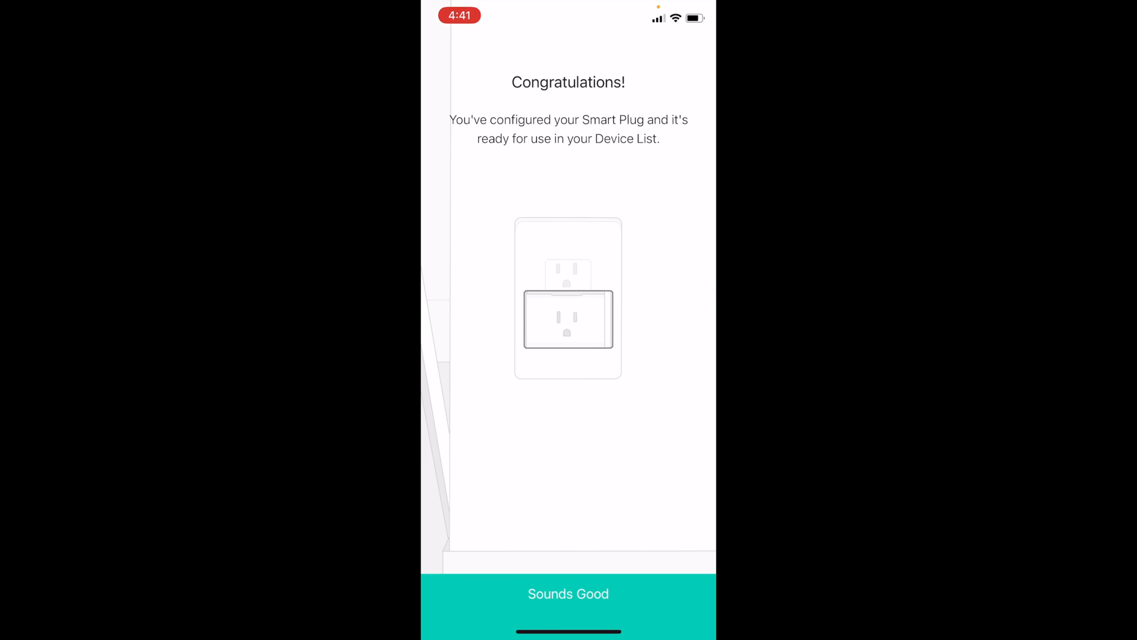
# Dismiss the setup confirmation and toggle Living Room Lamp on, then off
pyautogui.click(568, 593)
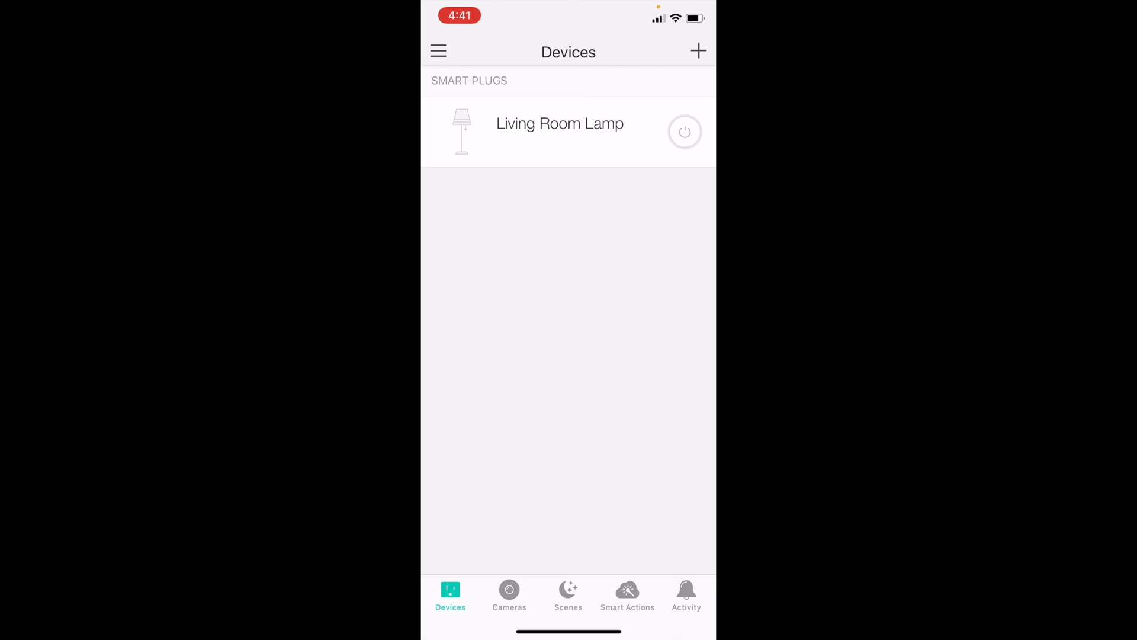
pyautogui.click(684, 132)
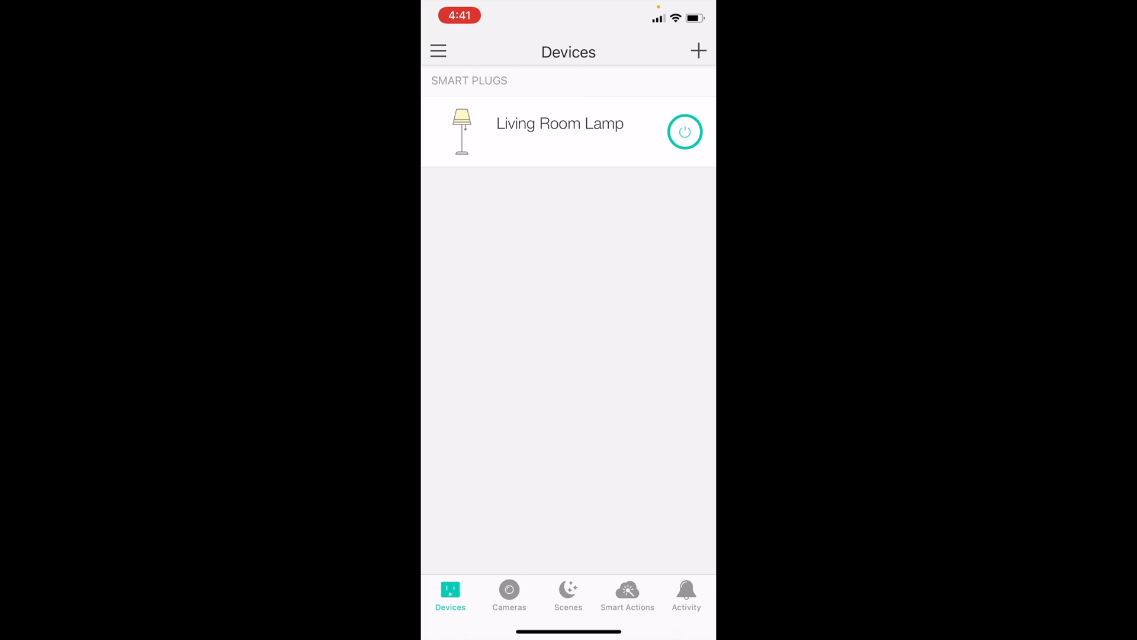
pyautogui.click(684, 131)
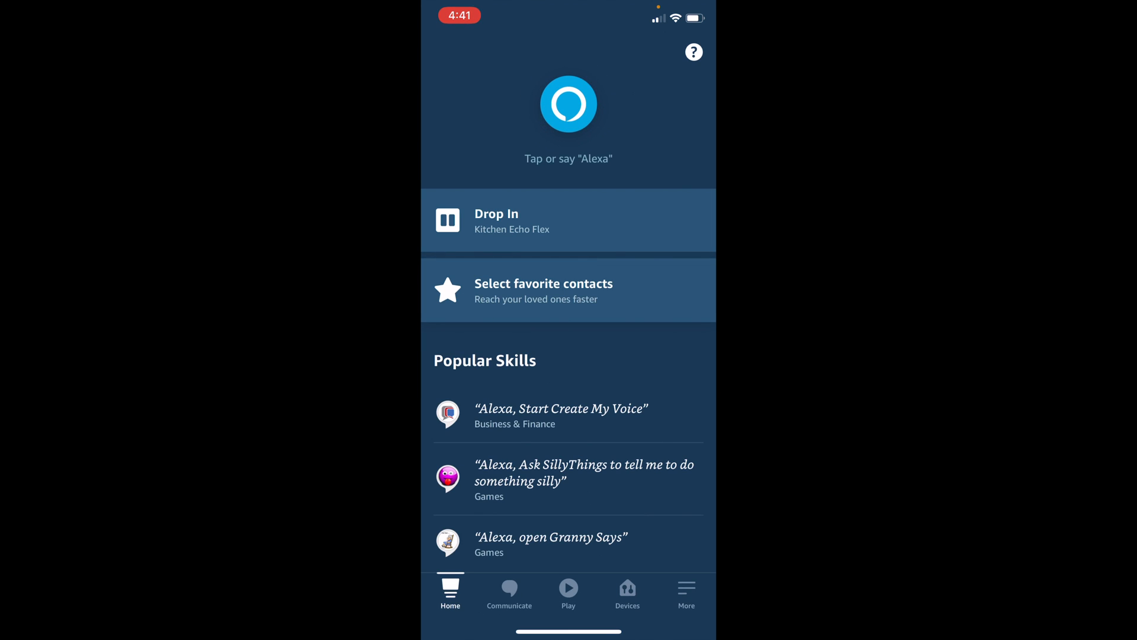
# View the discovered Living Room Lamp plug, switch it on and off, and open its settings
pyautogui.click(627, 592)
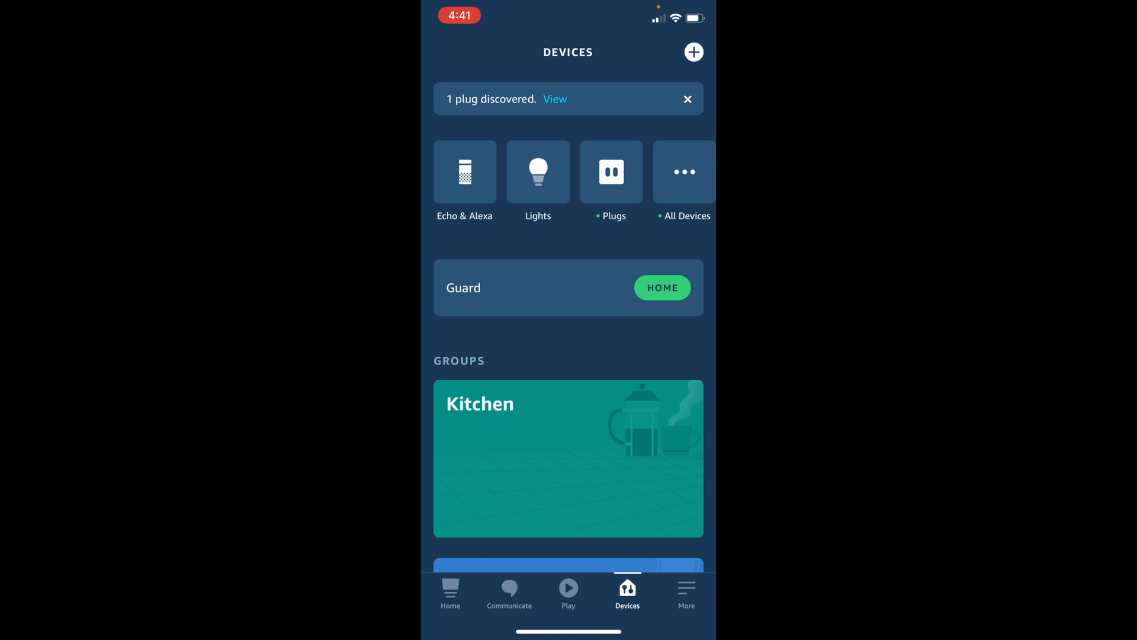
pyautogui.click(683, 182)
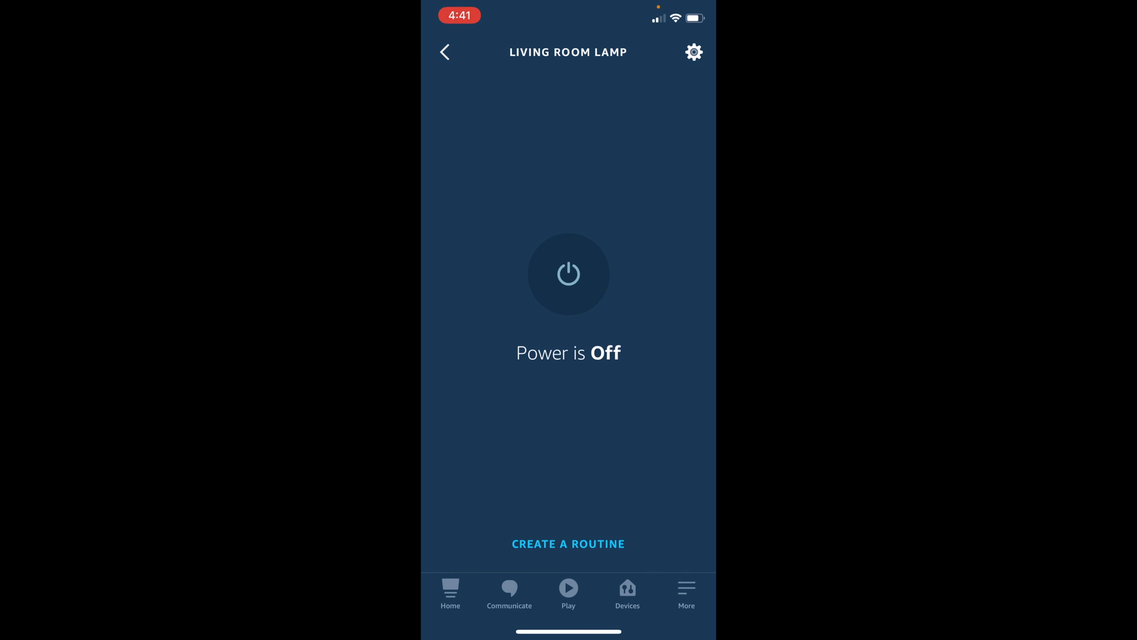
pyautogui.click(568, 274)
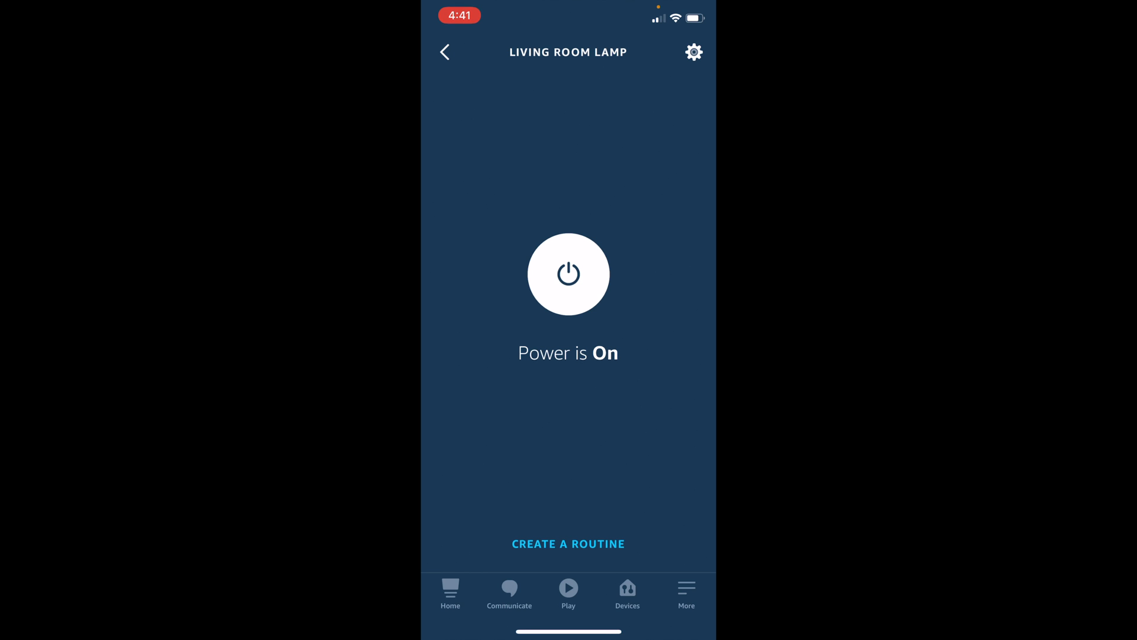
pyautogui.click(568, 275)
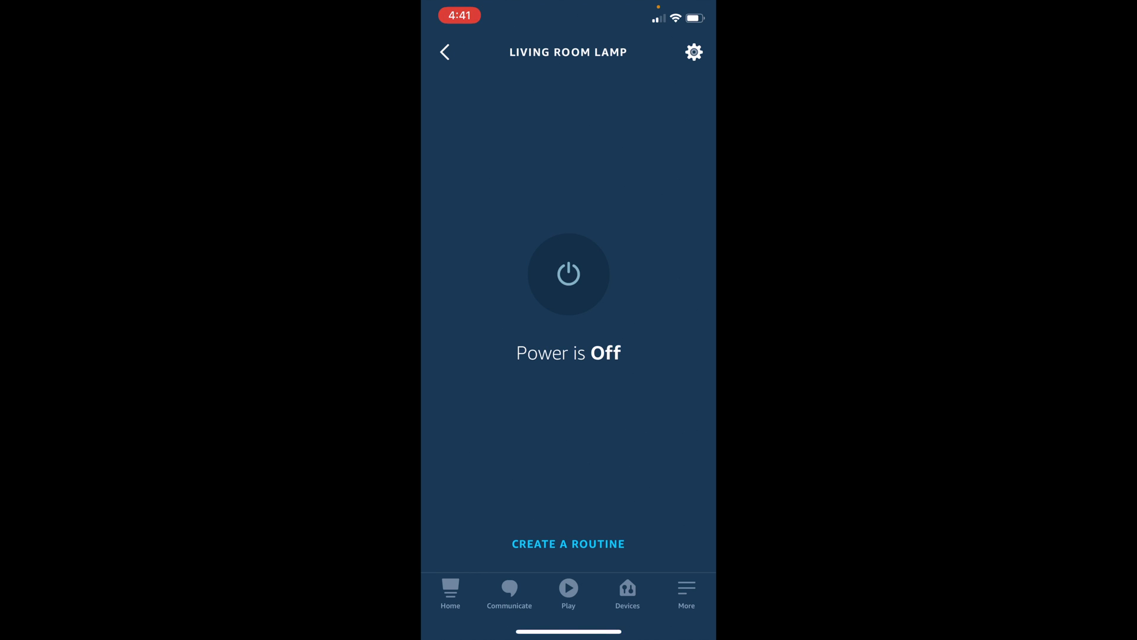
pyautogui.click(693, 51)
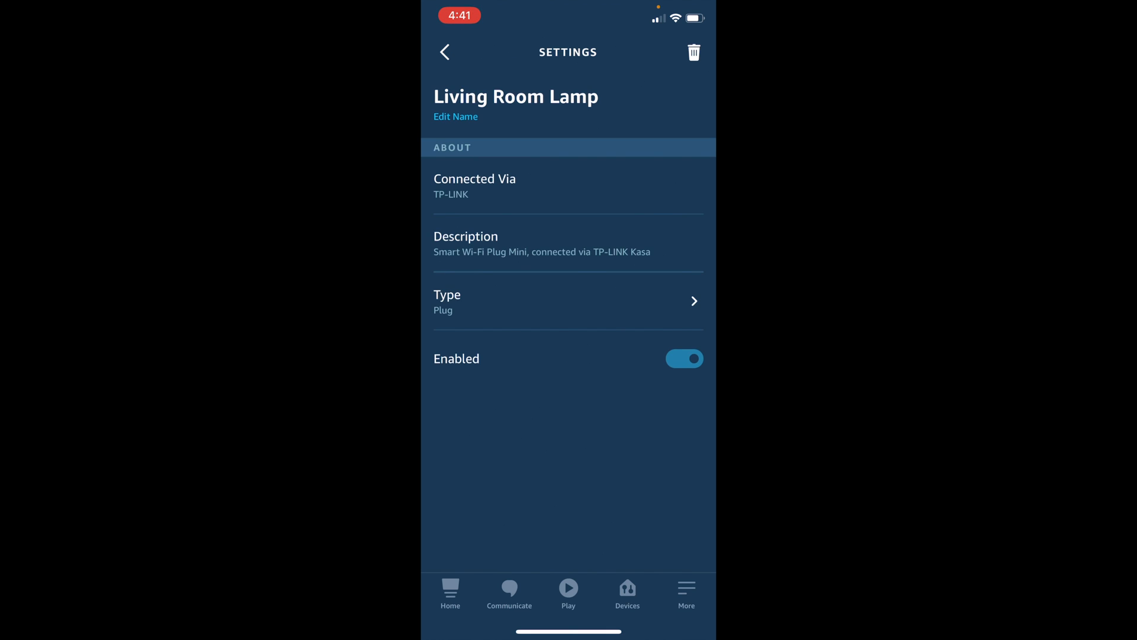
pyautogui.click(568, 301)
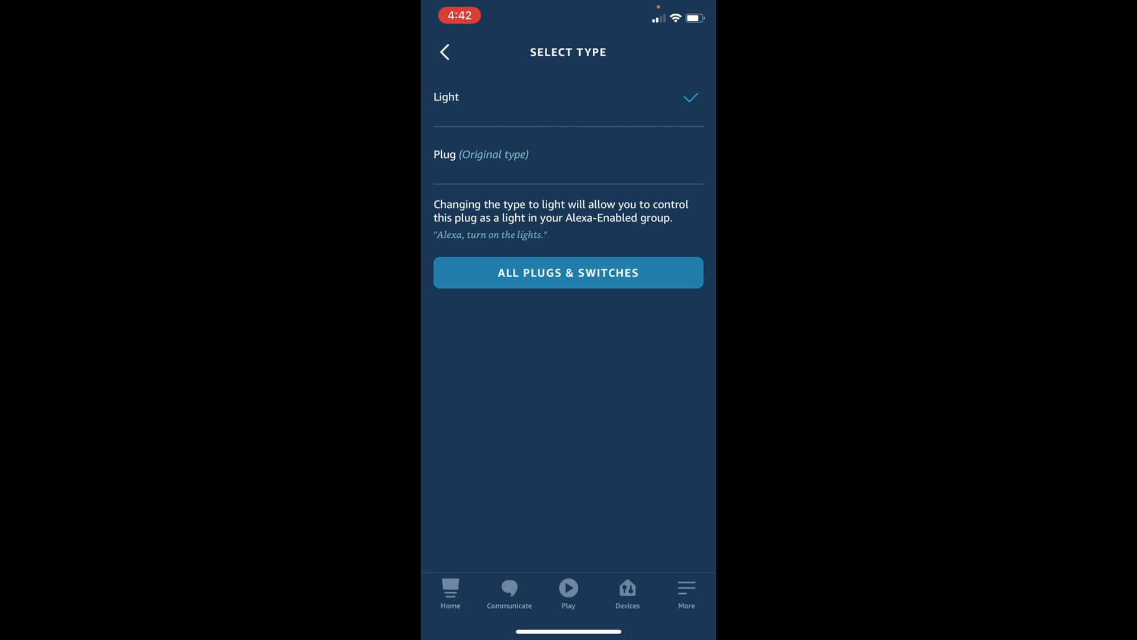
pyautogui.click(445, 52)
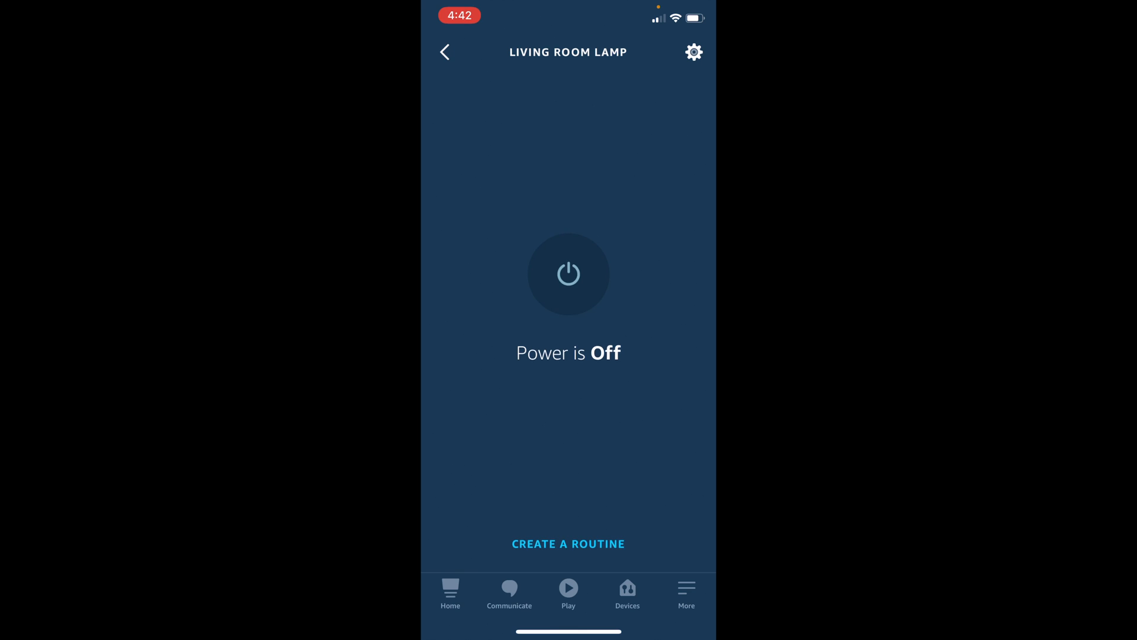
pyautogui.click(626, 591)
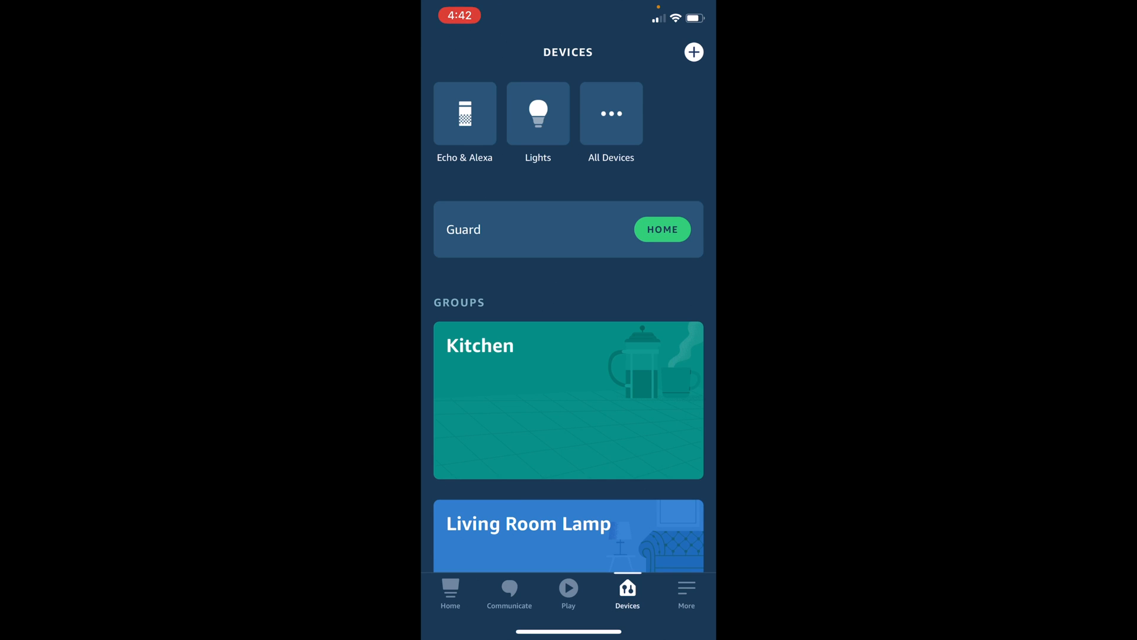
# View the Lights list showing Living Room Lamp beside Hallway Light, then go back
pyautogui.click(537, 114)
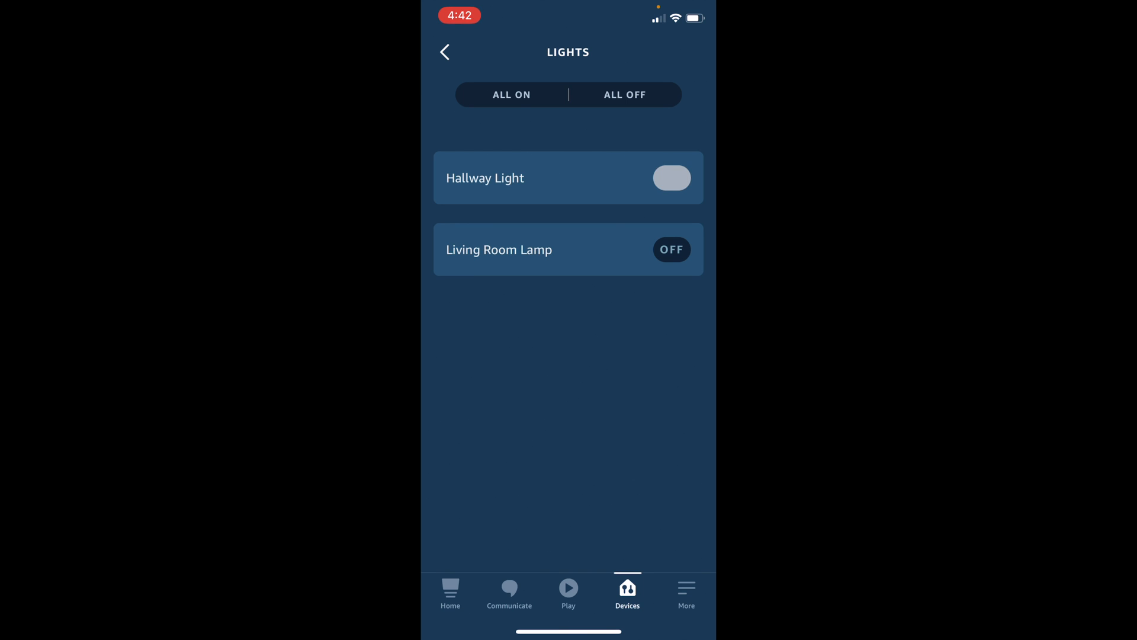
pyautogui.click(445, 52)
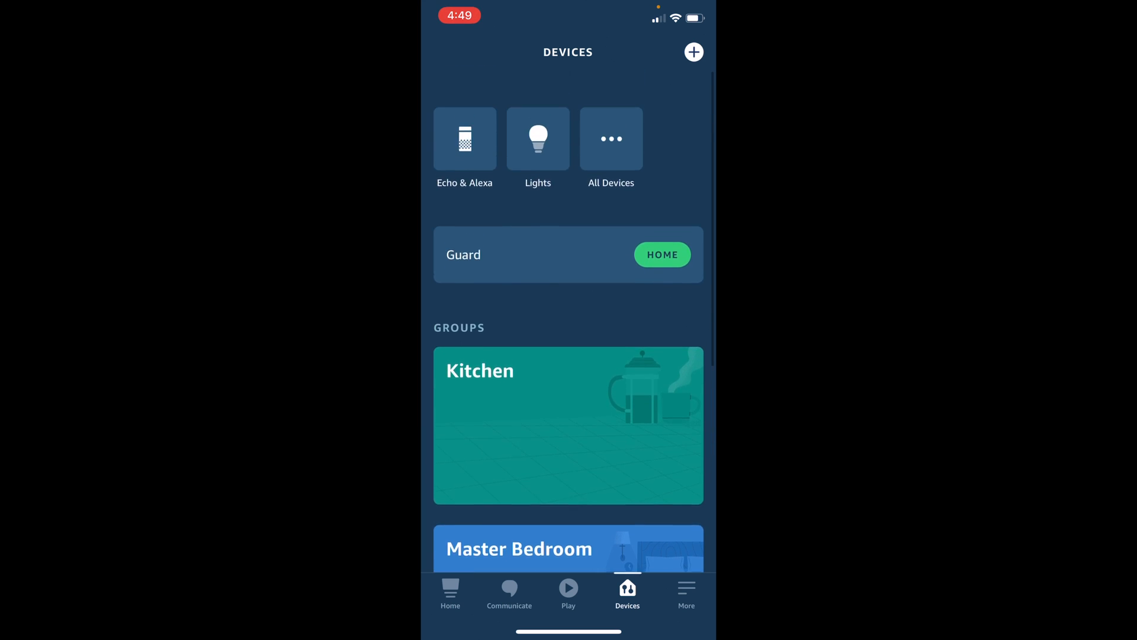
# Add a group named Living Room containing Living Room Lamp and save it
pyautogui.scroll(-3)
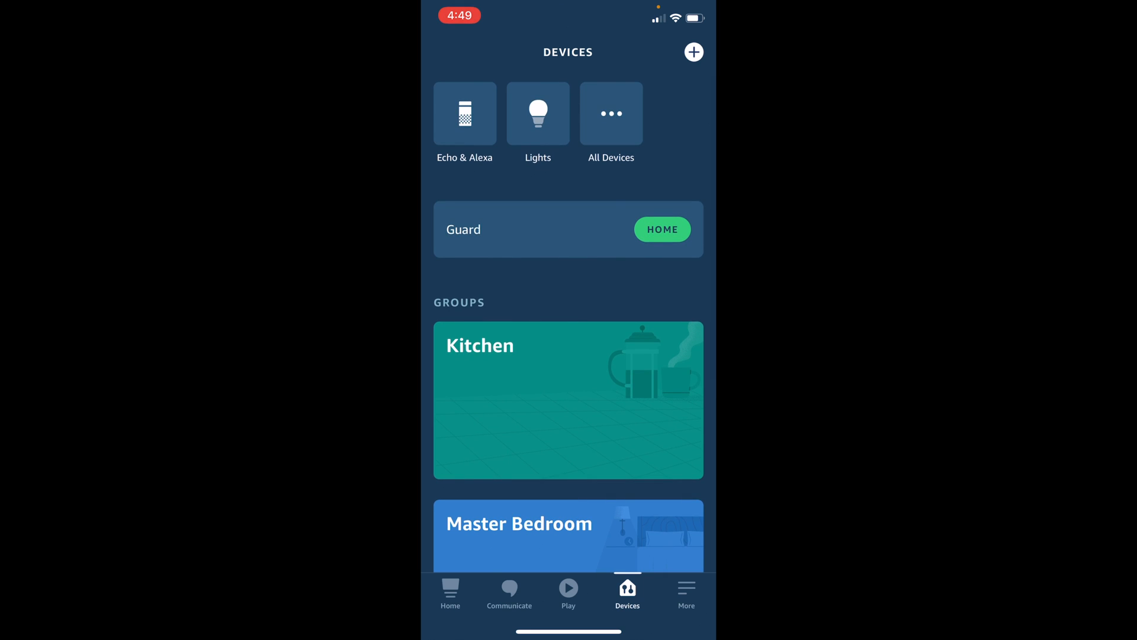
pyautogui.click(692, 52)
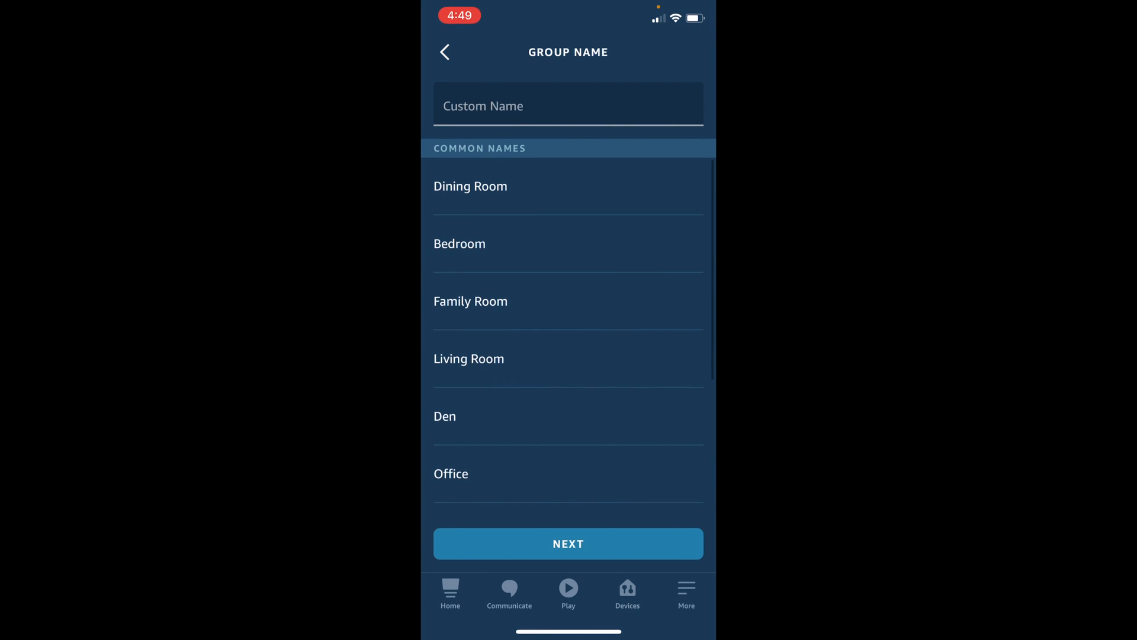
pyautogui.click(469, 359)
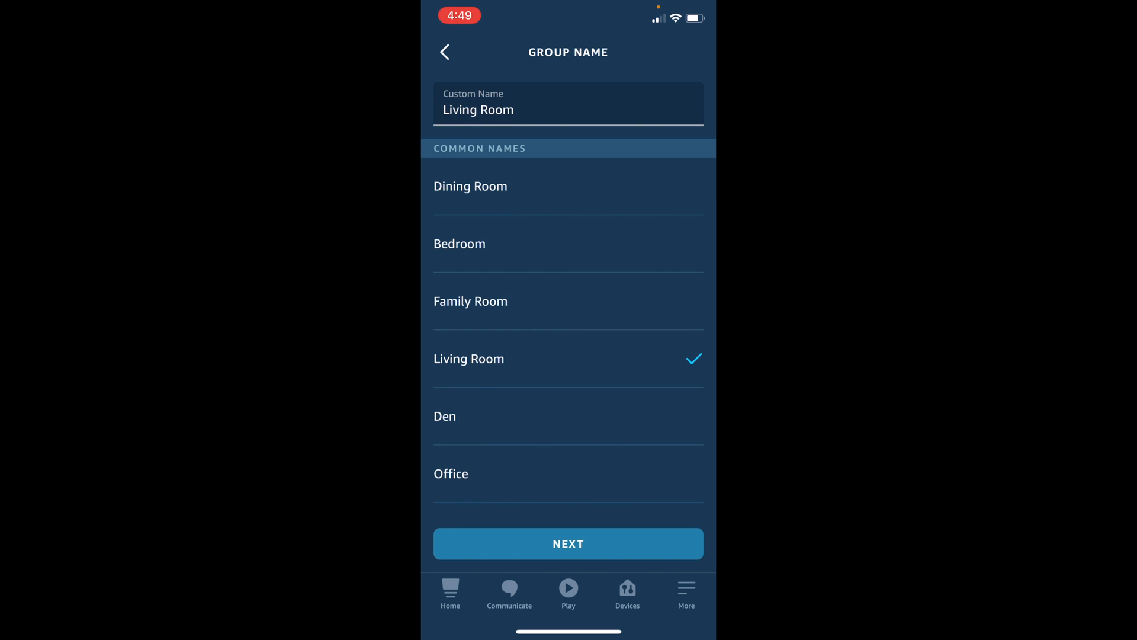
pyautogui.click(568, 543)
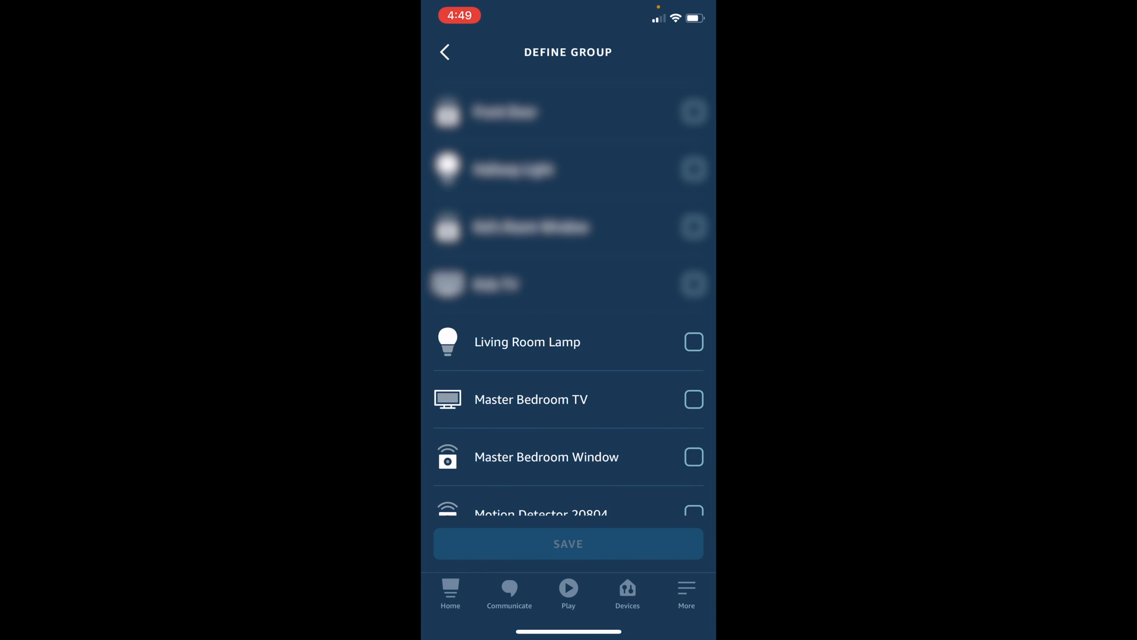
pyautogui.click(694, 342)
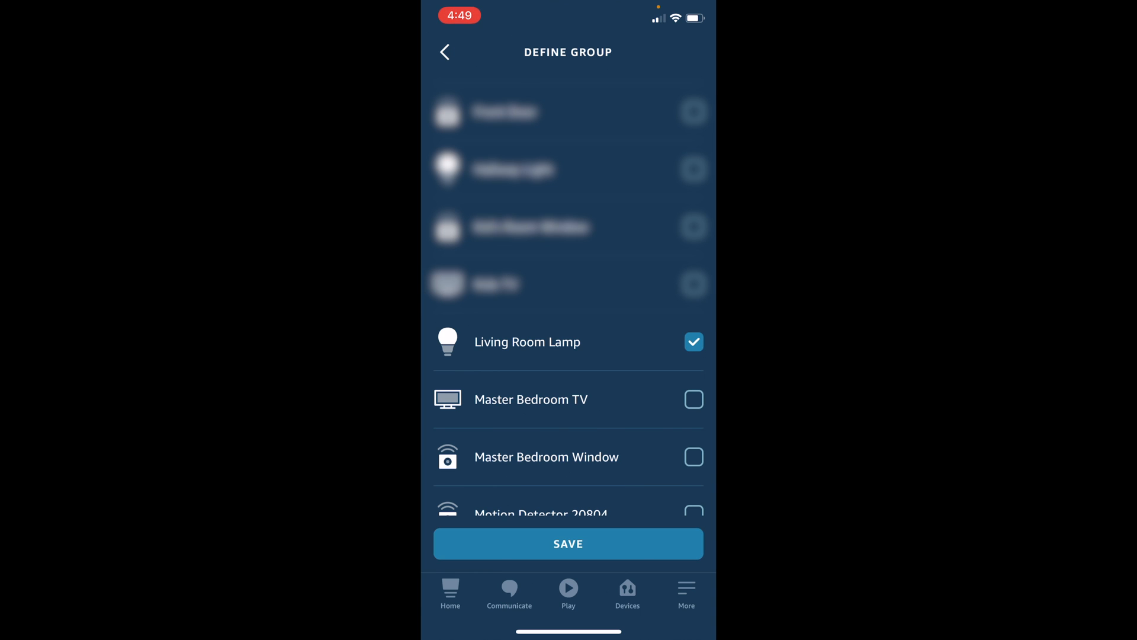
pyautogui.click(568, 543)
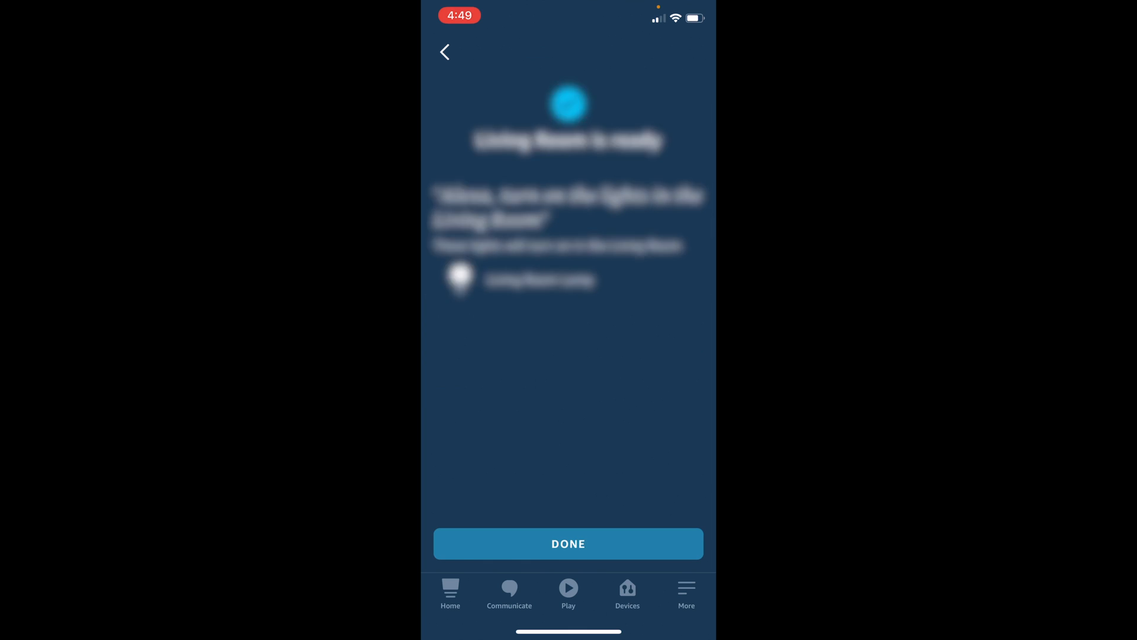